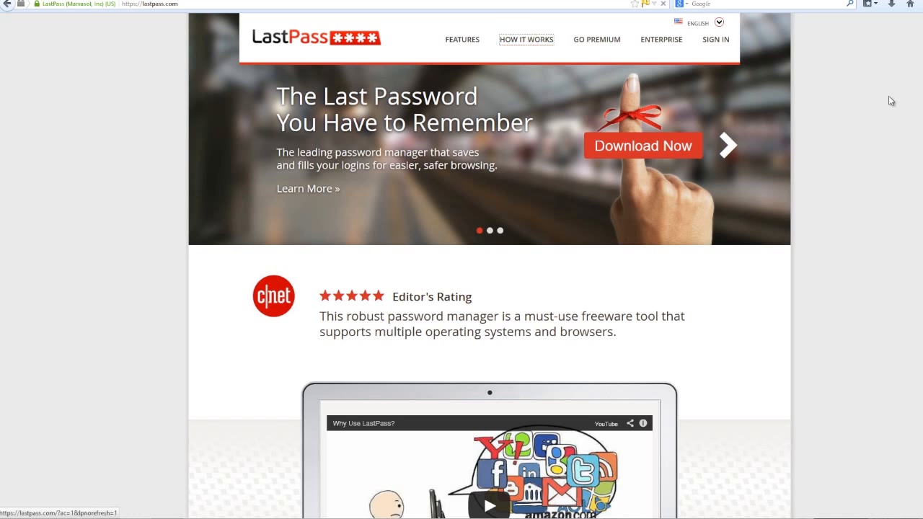
View the How It Works page on secure password storage from the site header
left_click(528, 41)
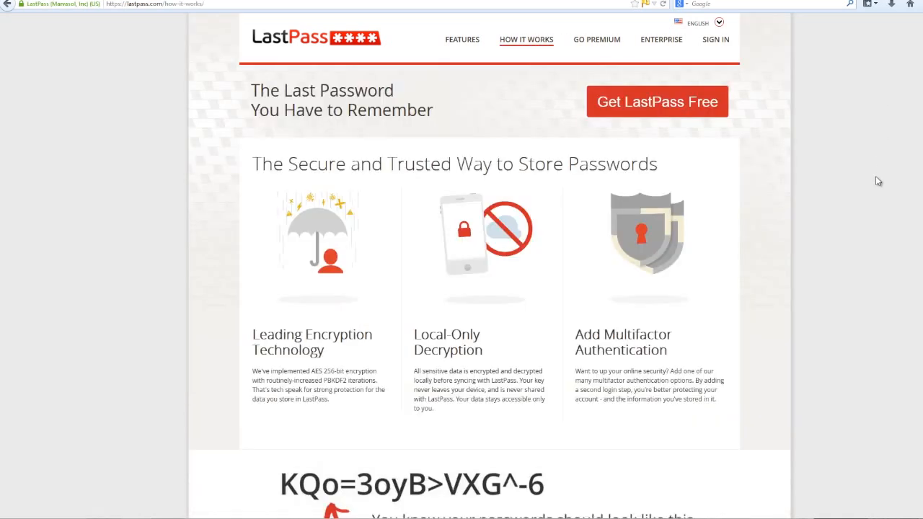
mouse_move(857, 209)
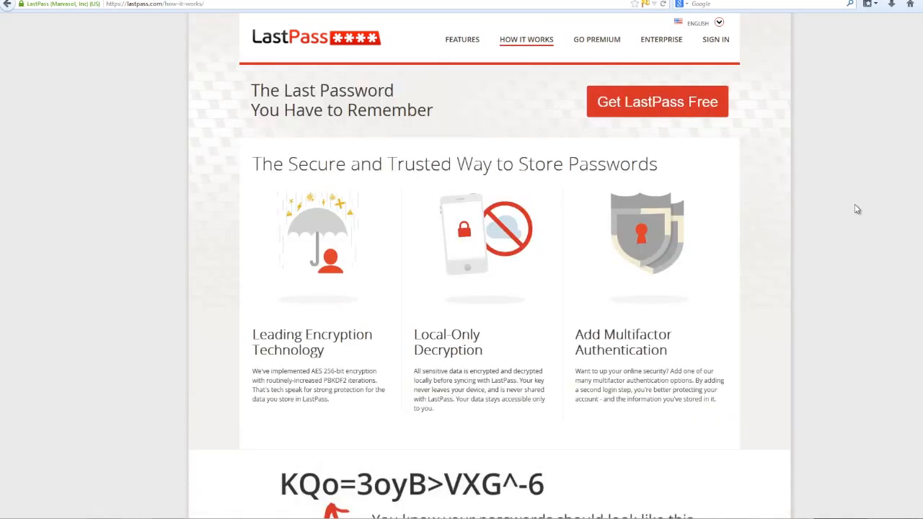
mouse_move(861, 237)
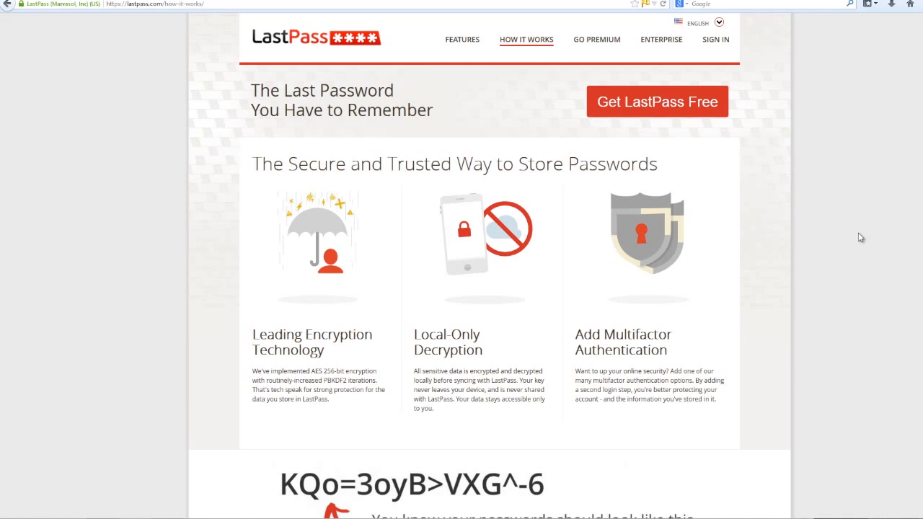
scroll("down", 3)
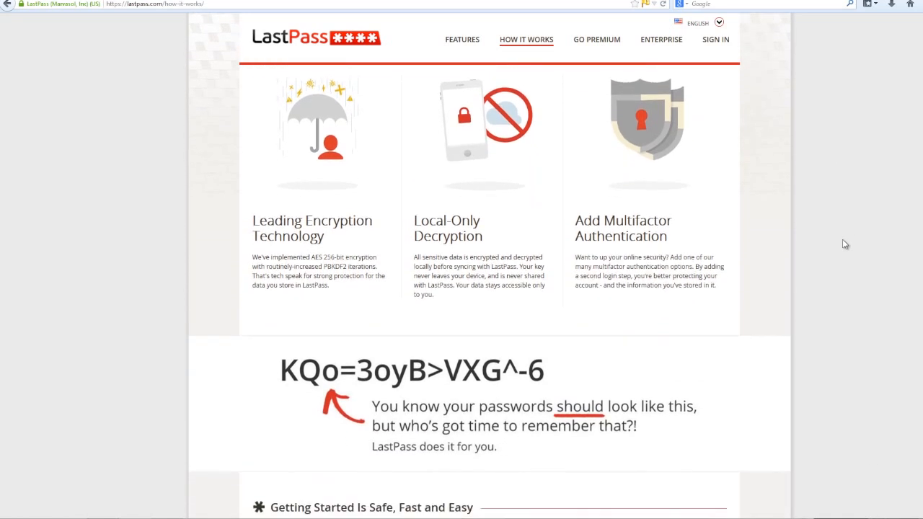
scroll("up", 3)
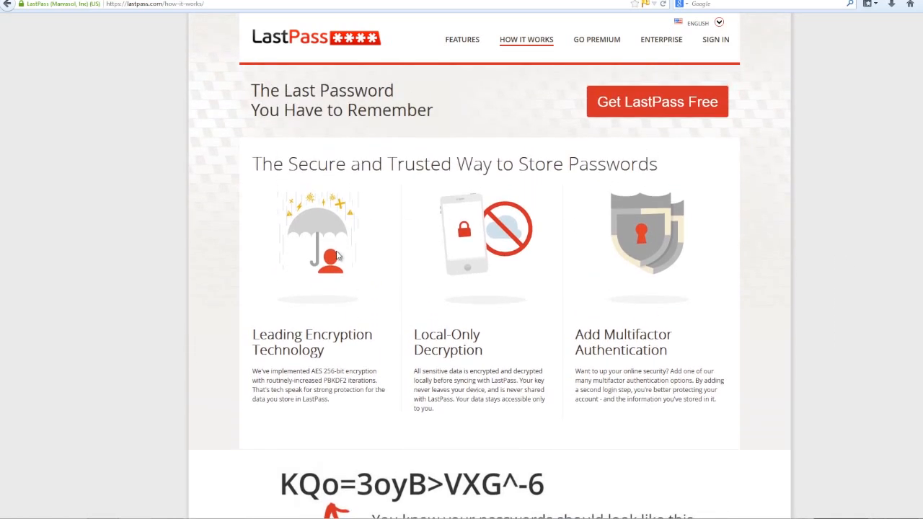
mouse_move(496, 235)
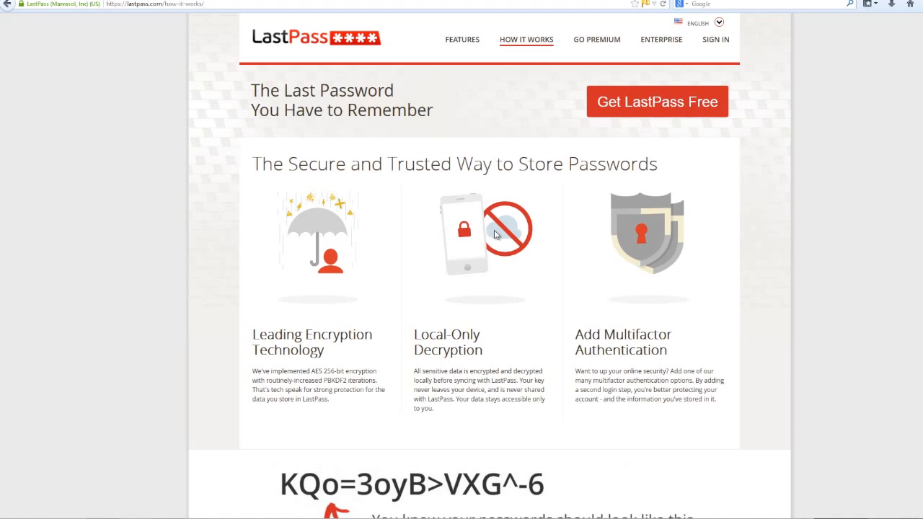
mouse_move(865, 239)
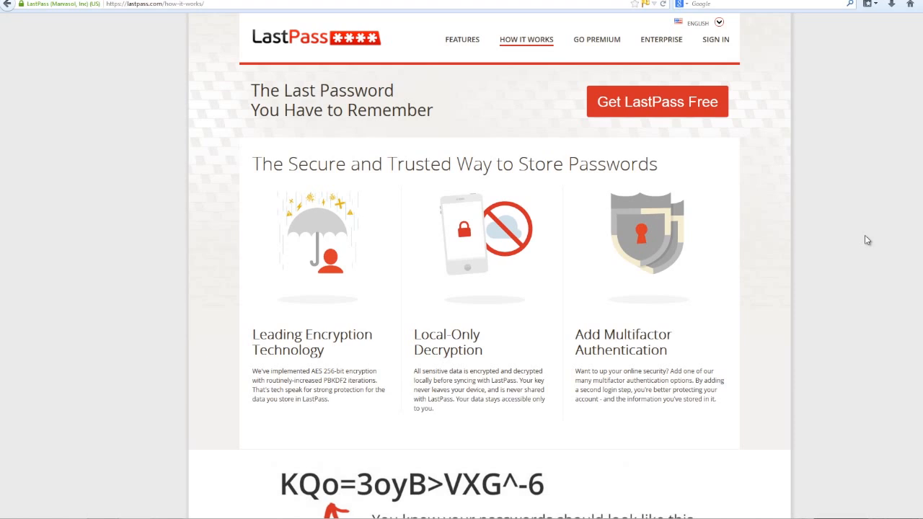
mouse_move(845, 267)
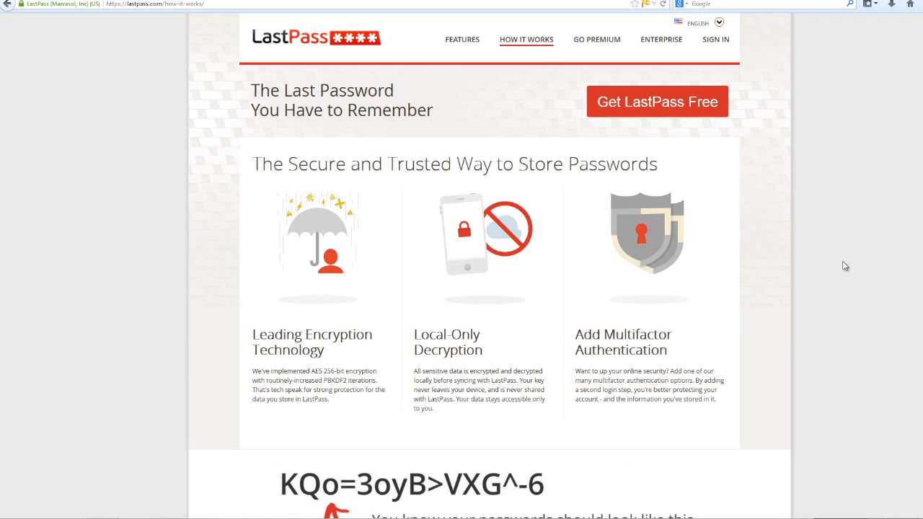
Scroll down to the Getting Started section with Simple Download & Setup
scroll("down", 3)
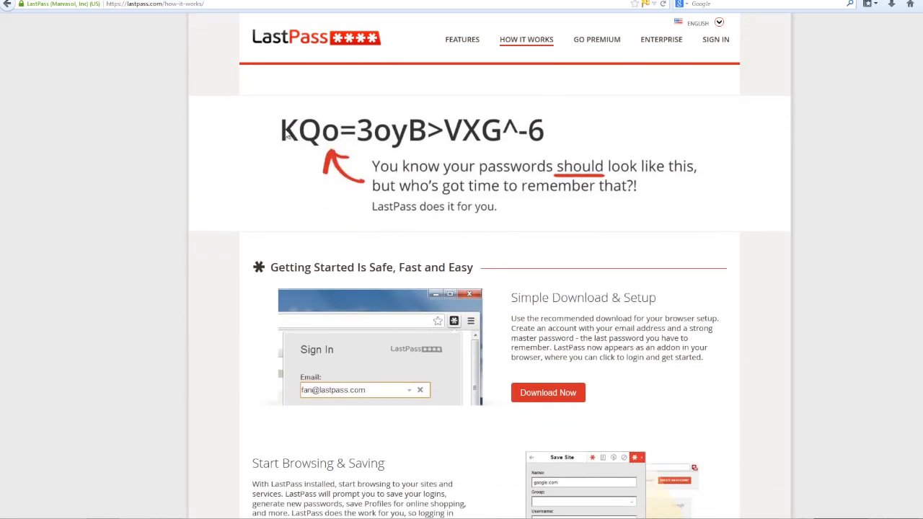
mouse_move(600, 136)
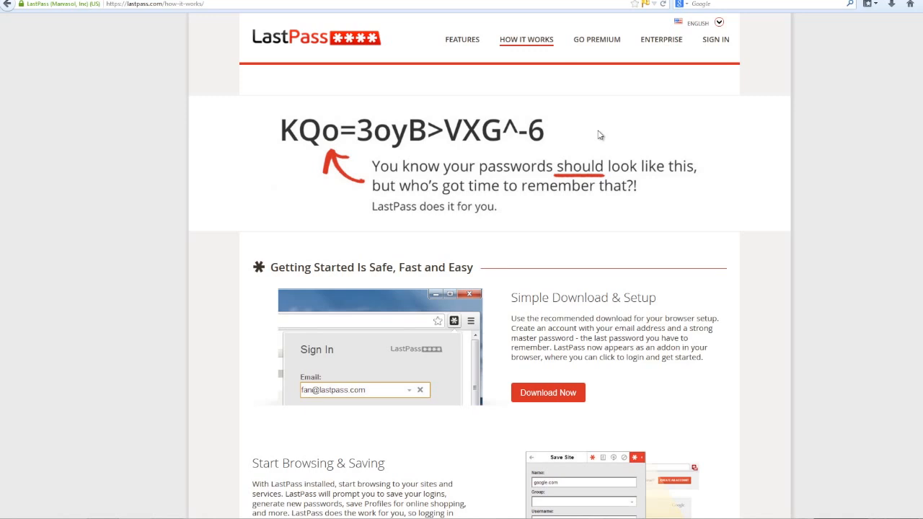
mouse_move(878, 186)
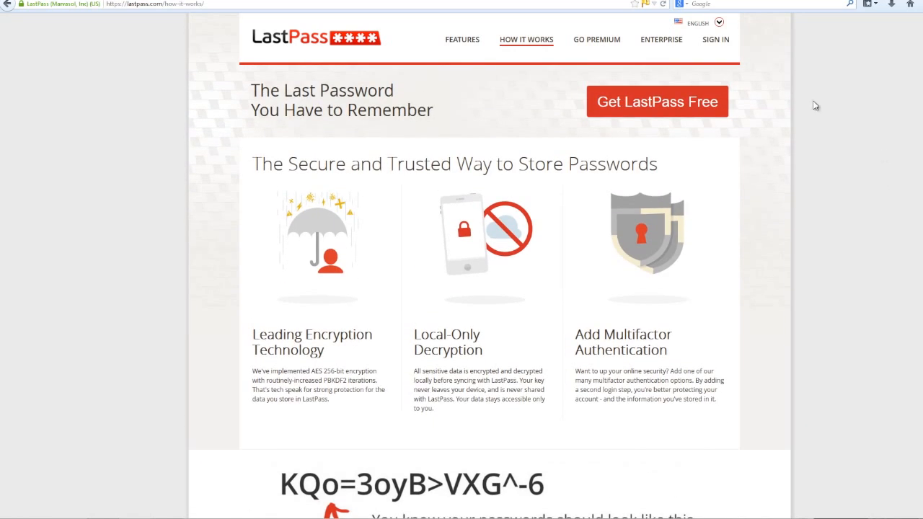
mouse_move(127, 83)
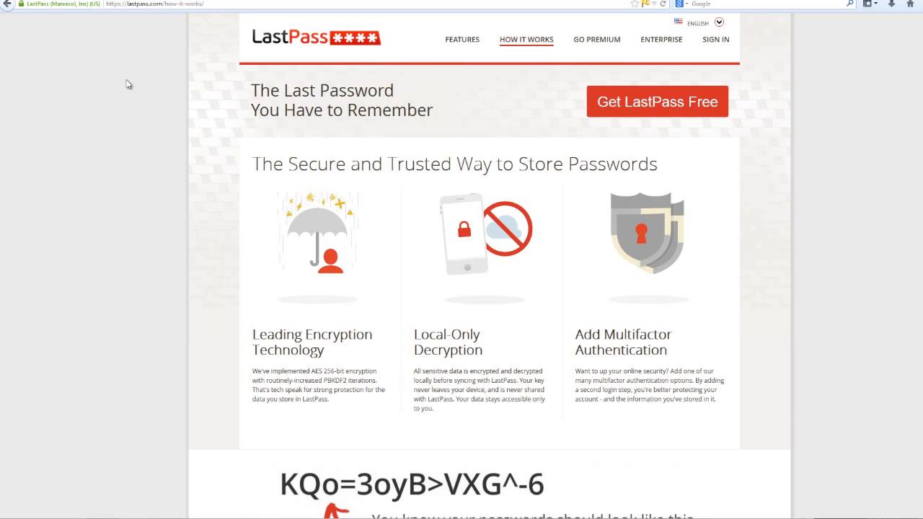
mouse_move(865, 56)
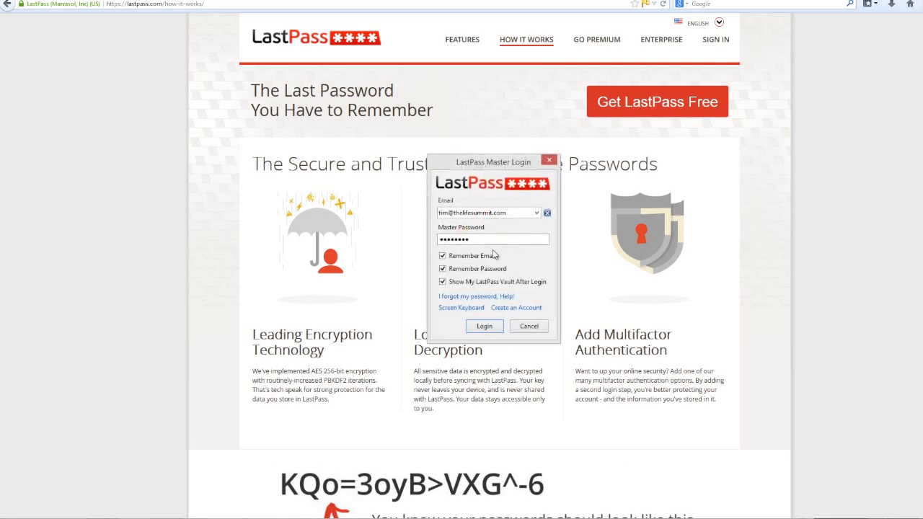
Log in with the filled master password to reach the vault of saved sites
left_click(484, 326)
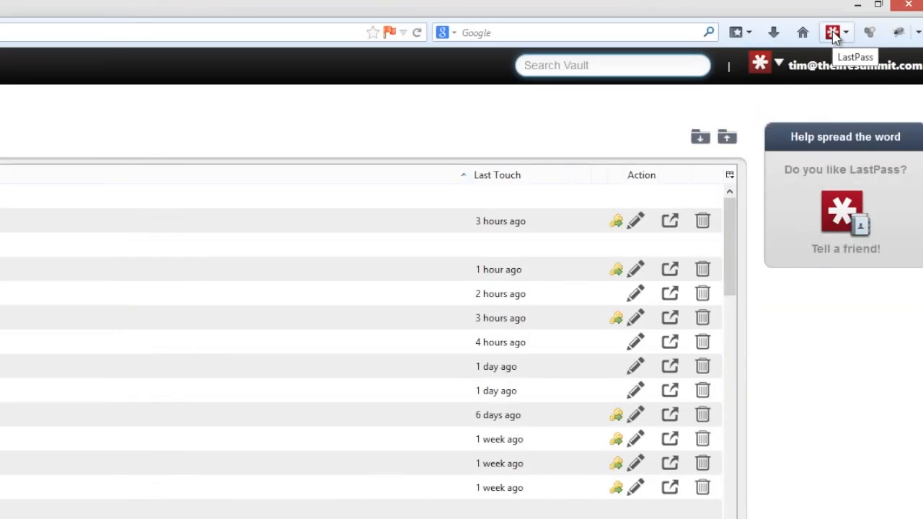
mouse_move(132, 151)
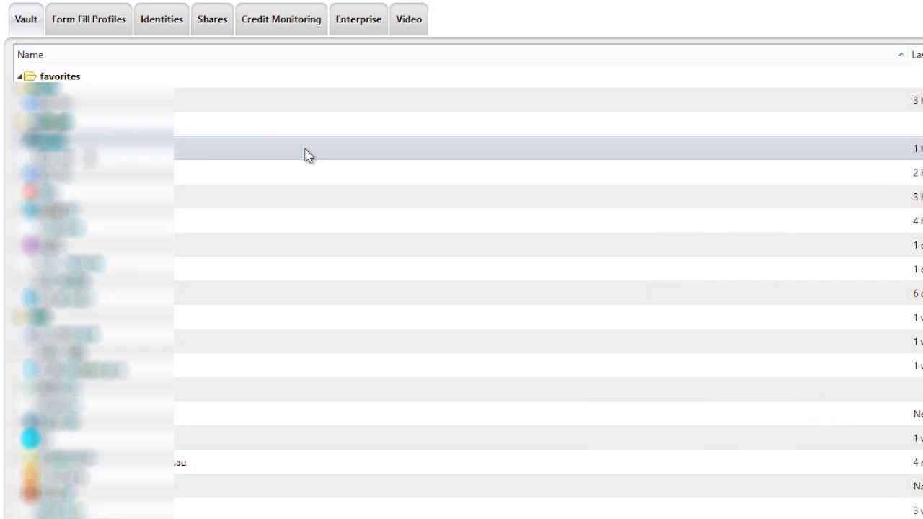
mouse_move(298, 164)
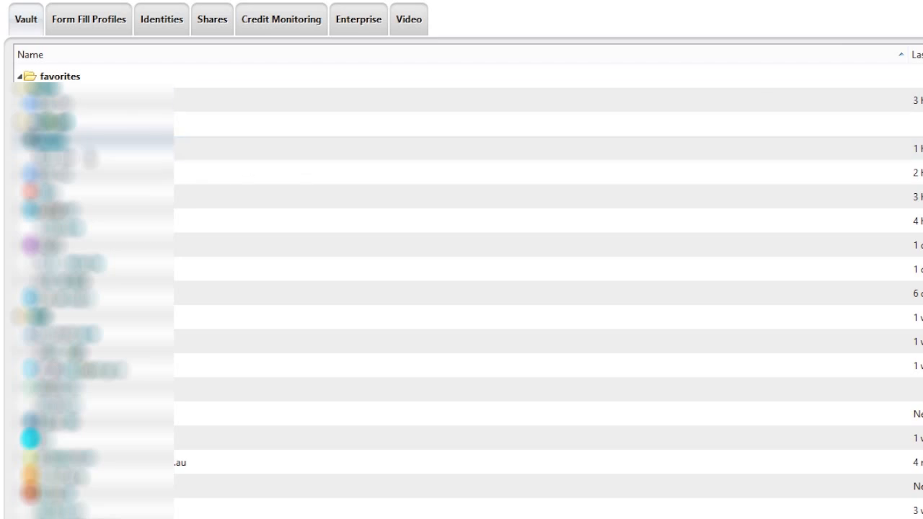
mouse_move(744, 168)
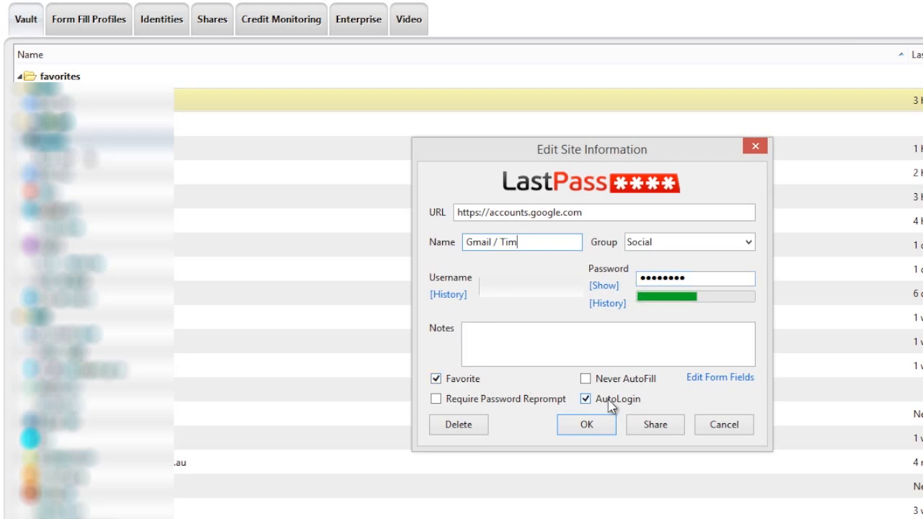
Save the accounts.google.com entry with AutoLogin enabled via OK
left_click(585, 424)
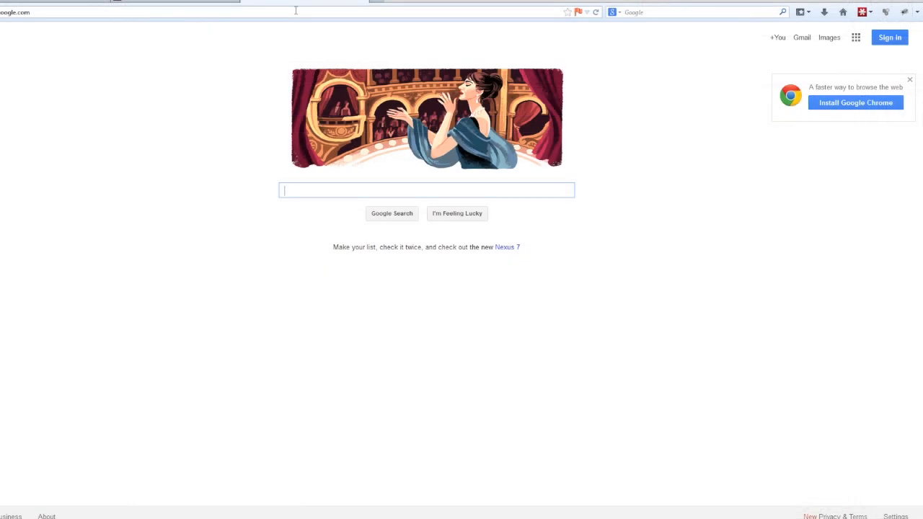
mouse_move(891, 38)
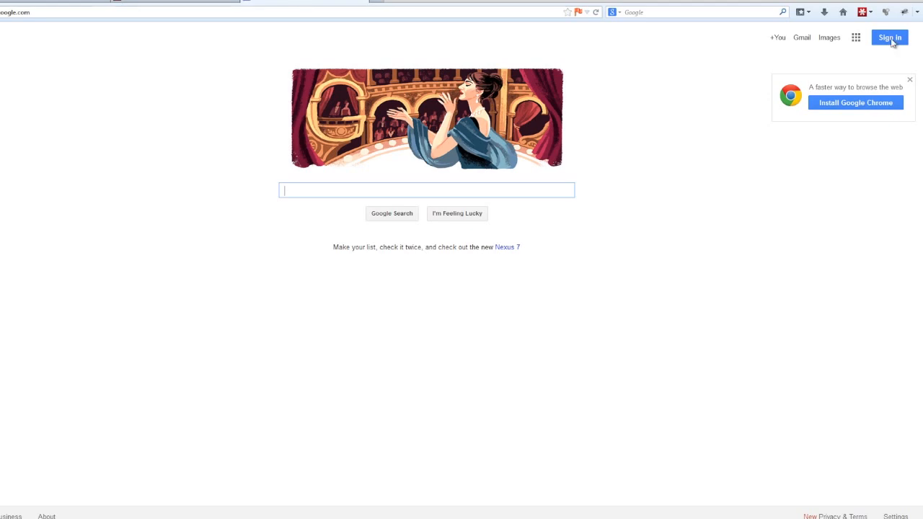
Sign in on google.com so LastPass logs into the Google account automatically
left_click(888, 38)
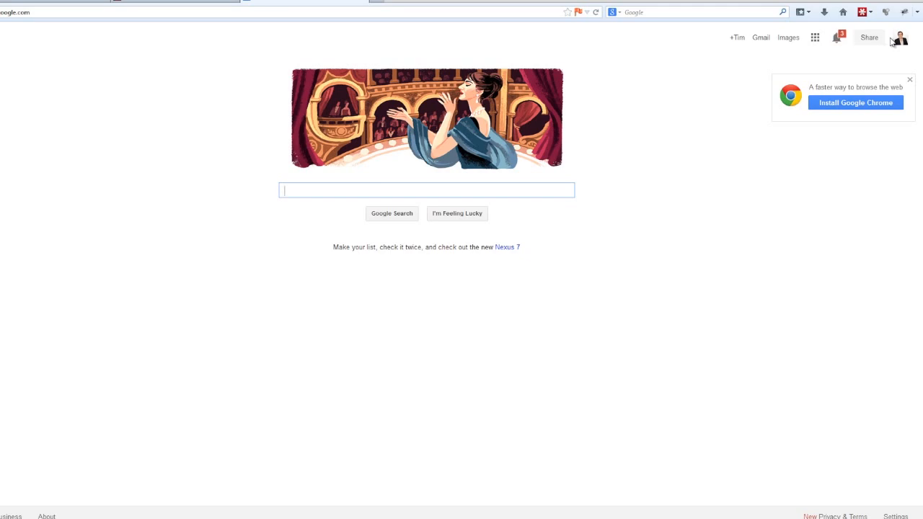
mouse_move(834, 56)
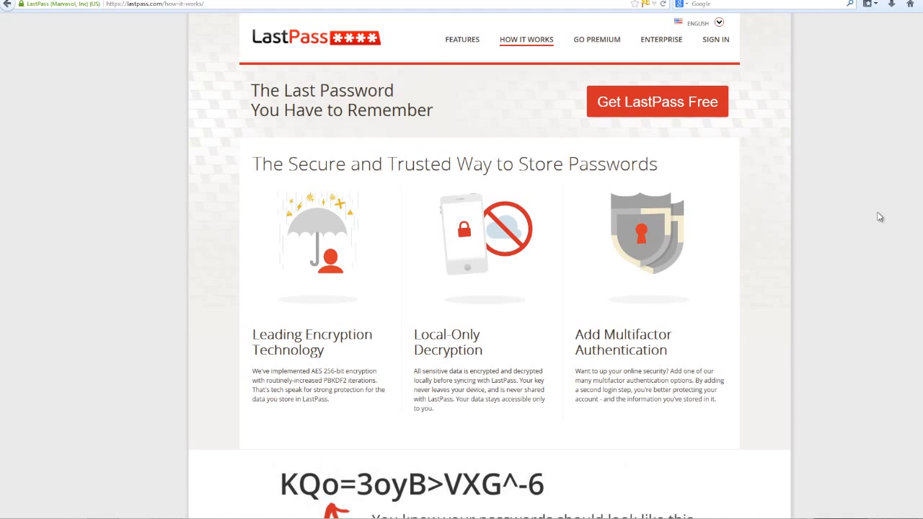
mouse_move(838, 137)
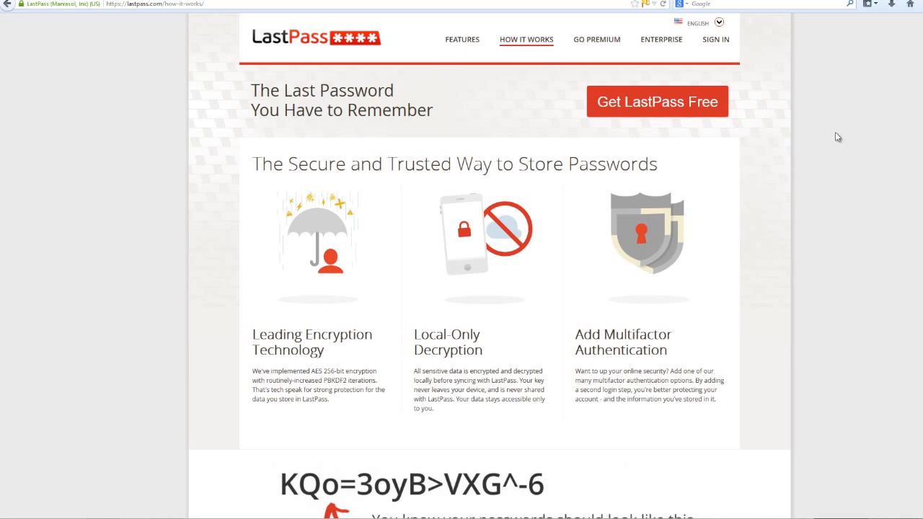